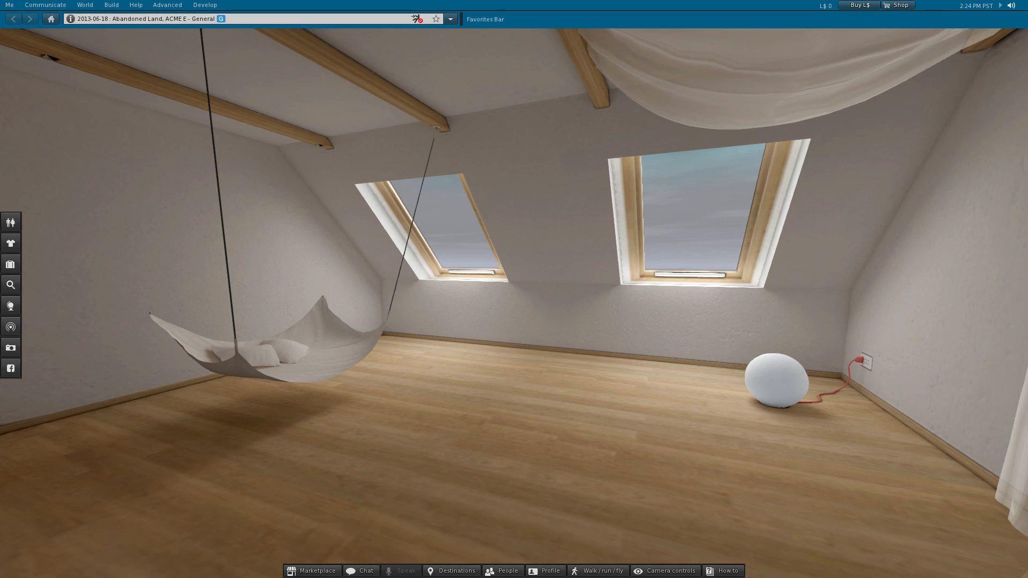
pyautogui.moveTo(38, 66)
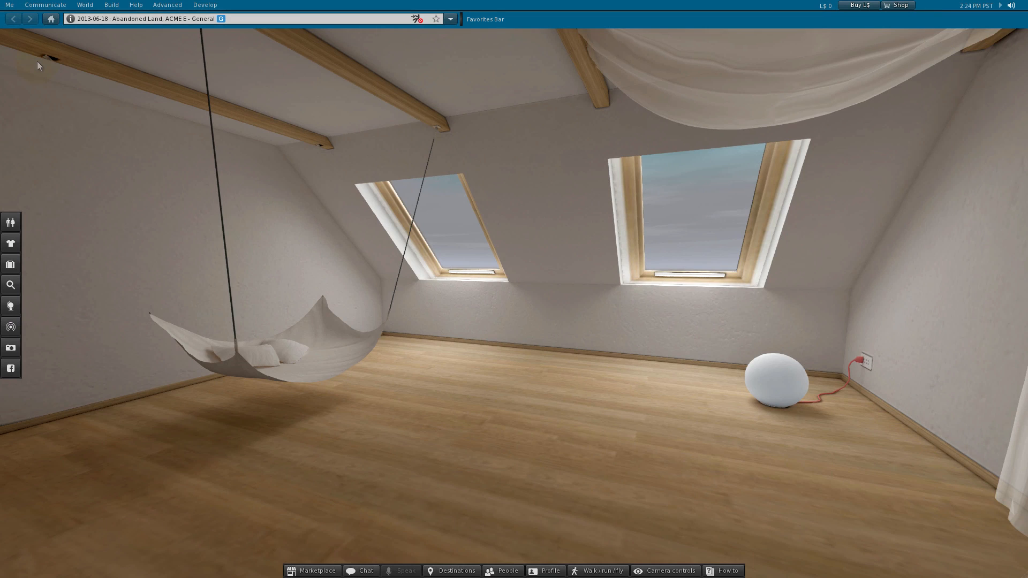
# Step: Show the Marketplace Listings floater, which reports the listings folder is empty
pyautogui.click(10, 4)
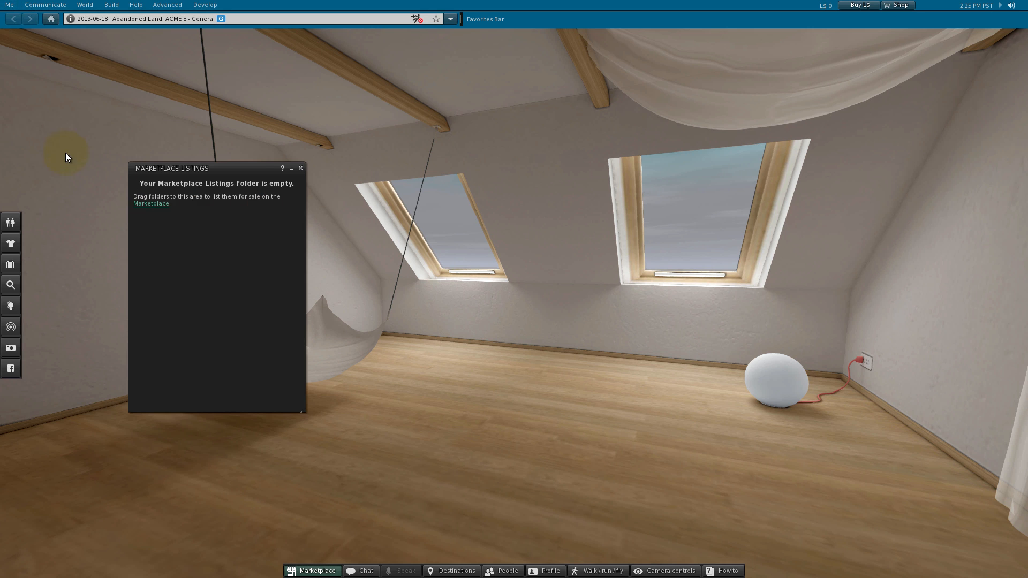
# Step: Copy the [LL] Modernist Cuisine Playset from Inventory into Marketplace Listings and expand its listing and version folders
pyautogui.click(10, 263)
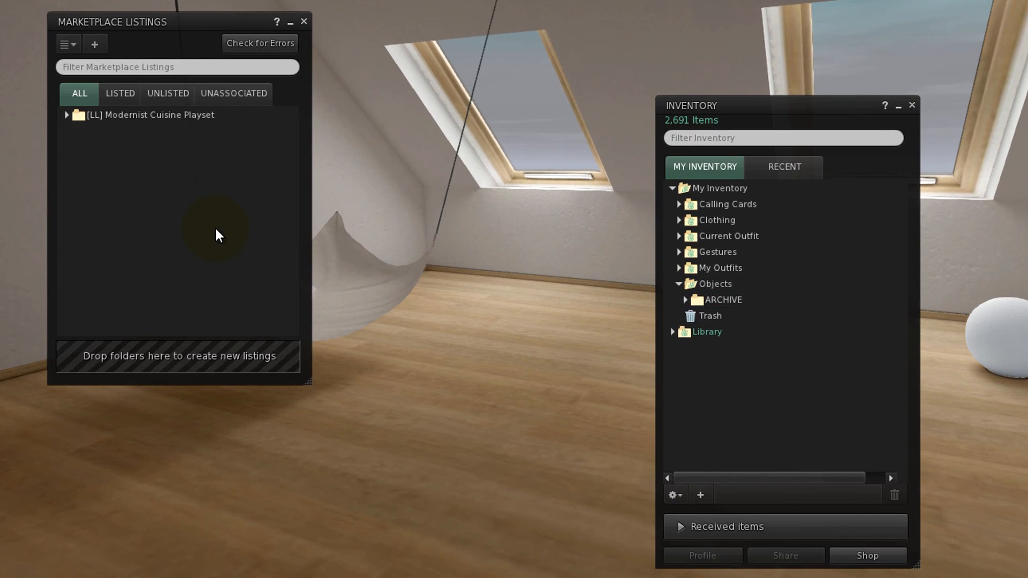
pyautogui.rightClick(767, 315)
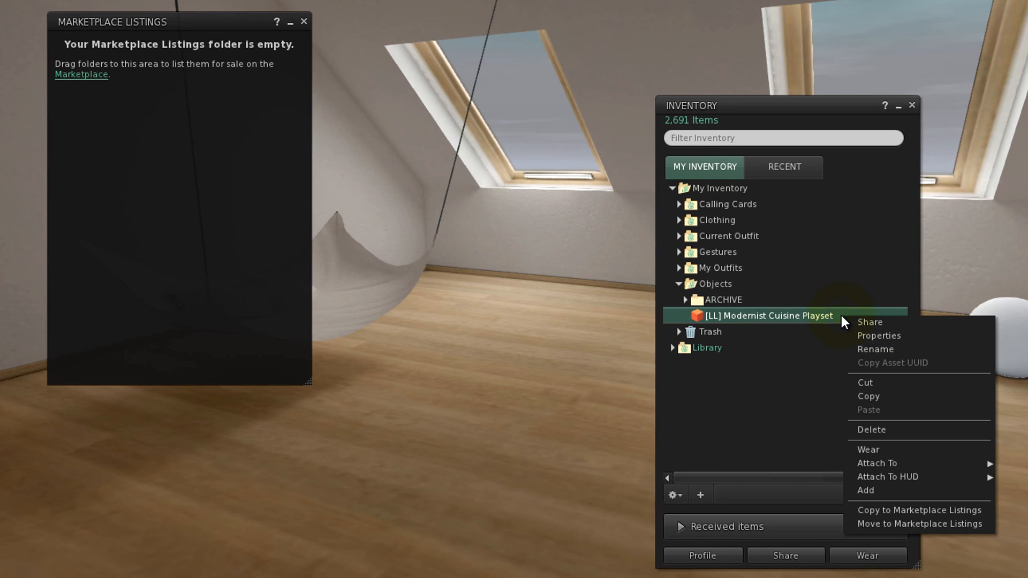
pyautogui.click(918, 510)
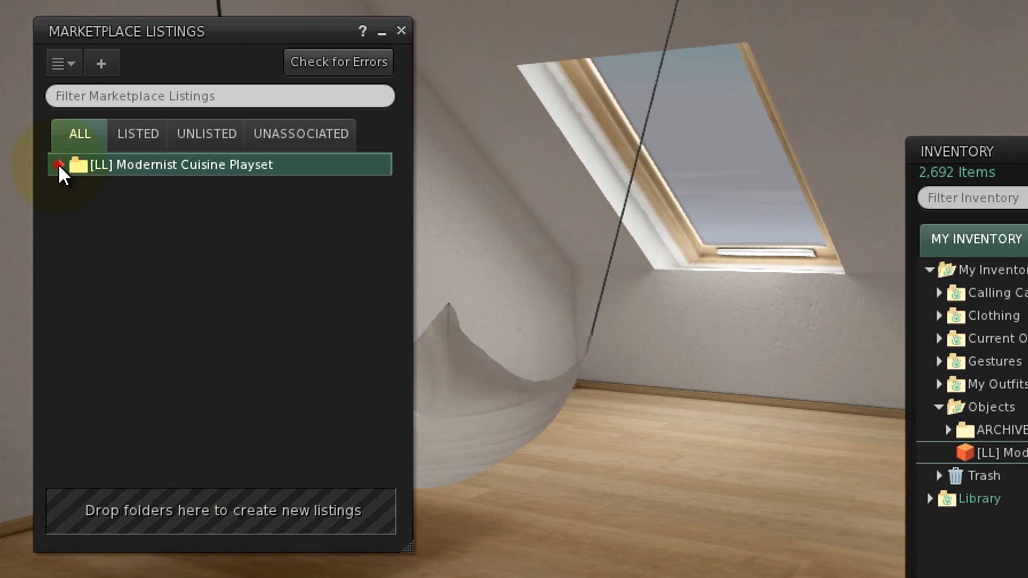
pyautogui.click(59, 165)
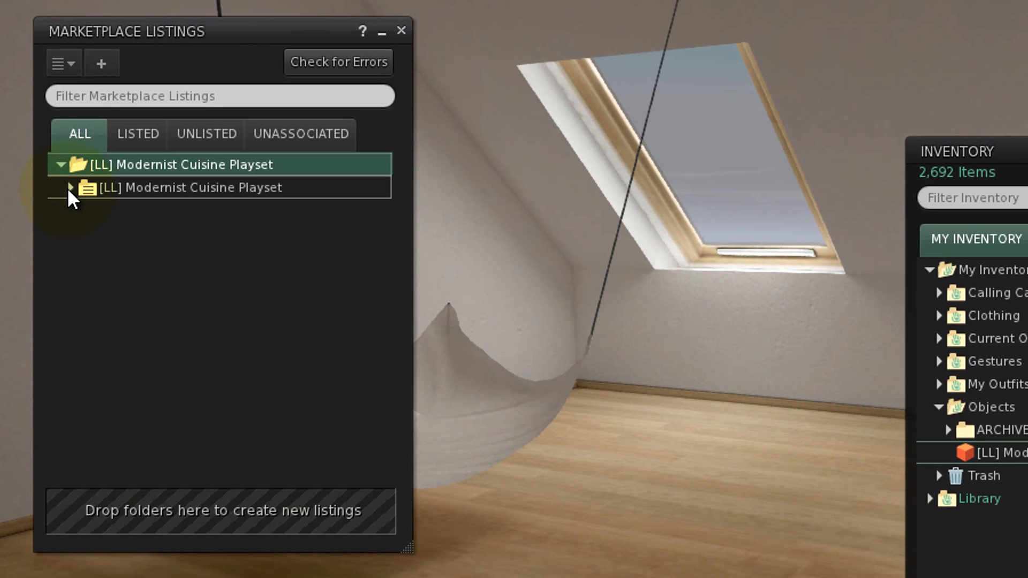
pyautogui.click(68, 187)
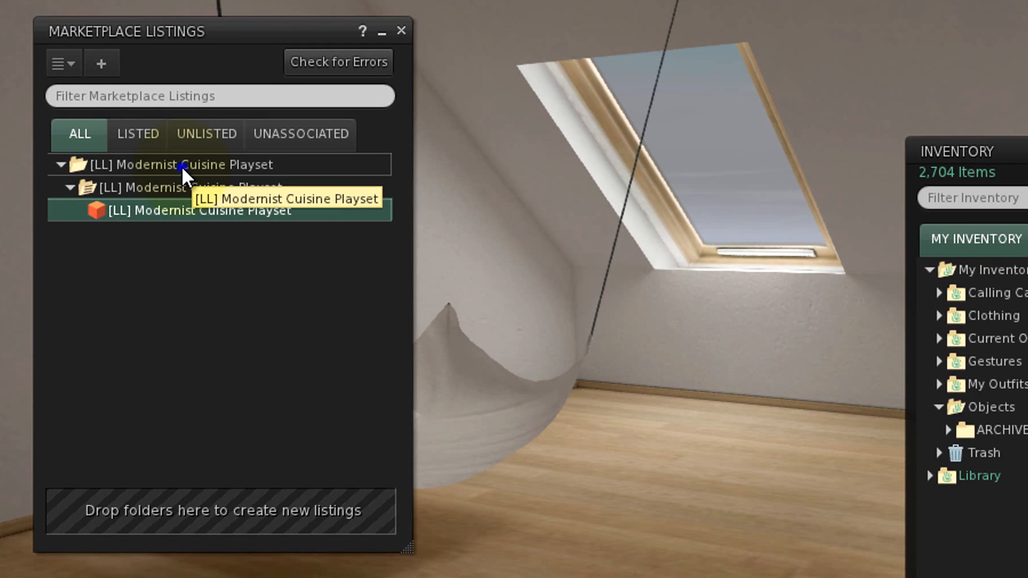
# Step: Create marketplace listing 2339723 from the playset folder and activate its 2.0 version folder
pyautogui.rightClick(180, 165)
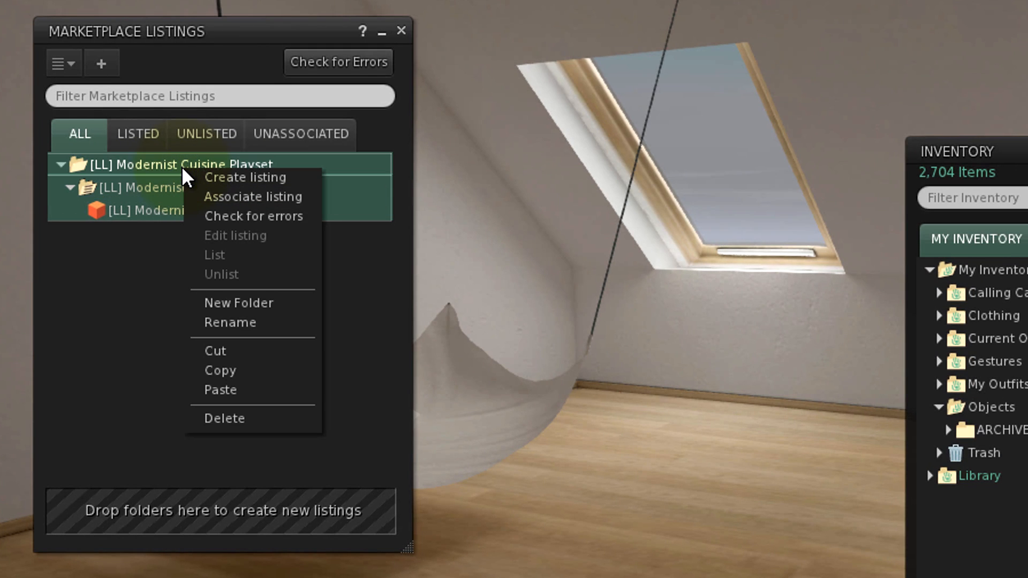
pyautogui.click(244, 177)
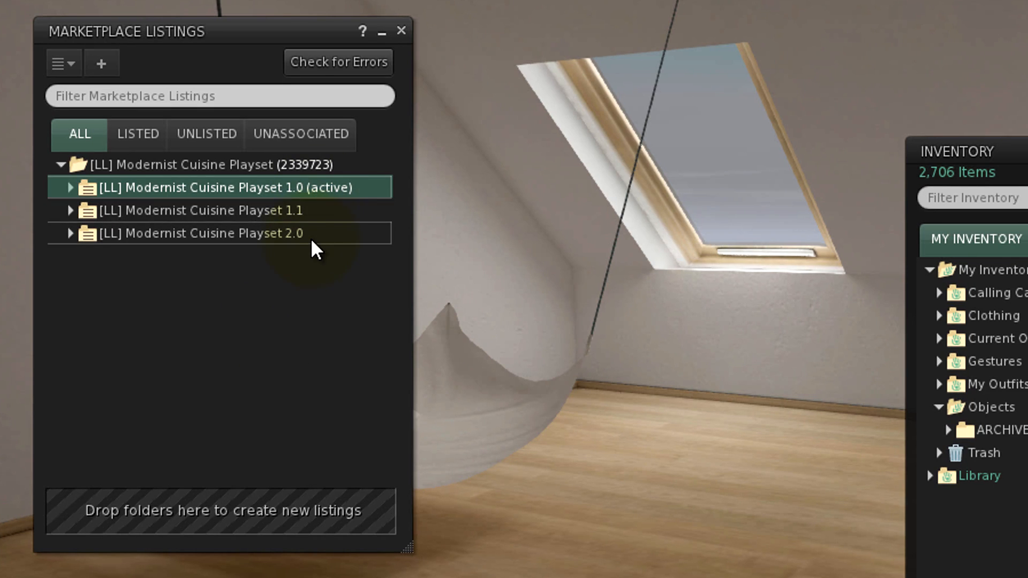
pyautogui.moveTo(315, 236)
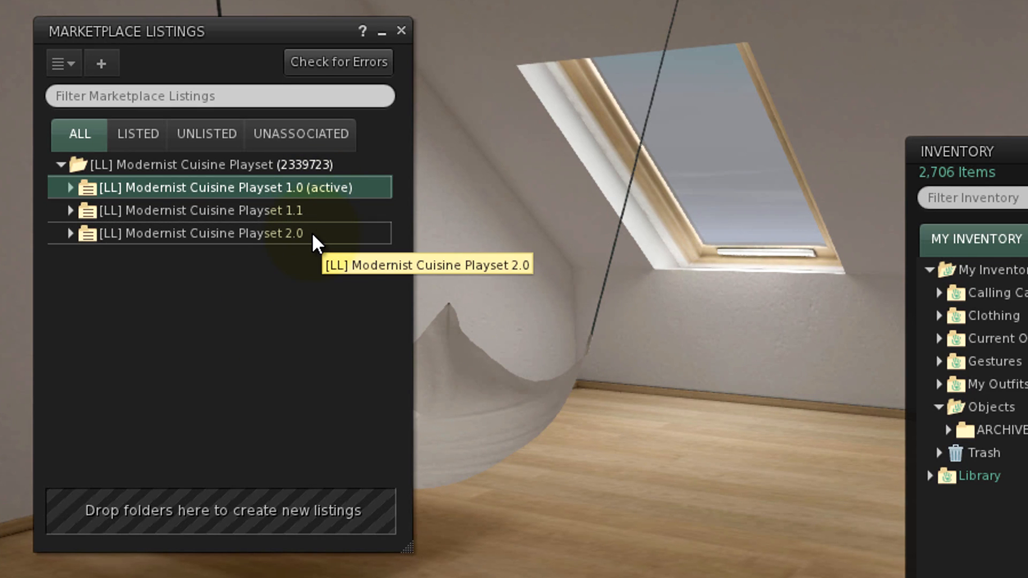
pyautogui.rightClick(200, 234)
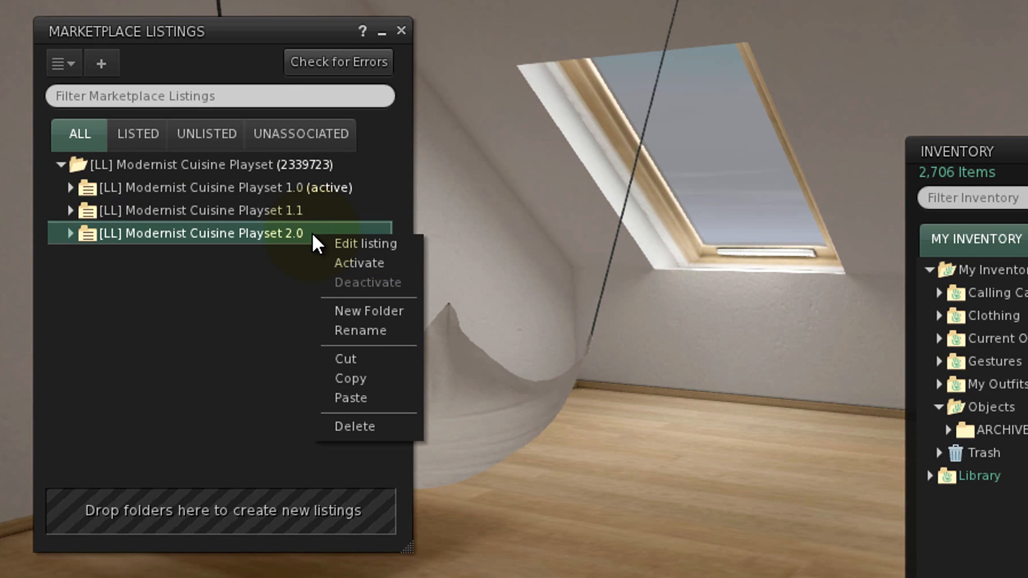
pyautogui.click(359, 263)
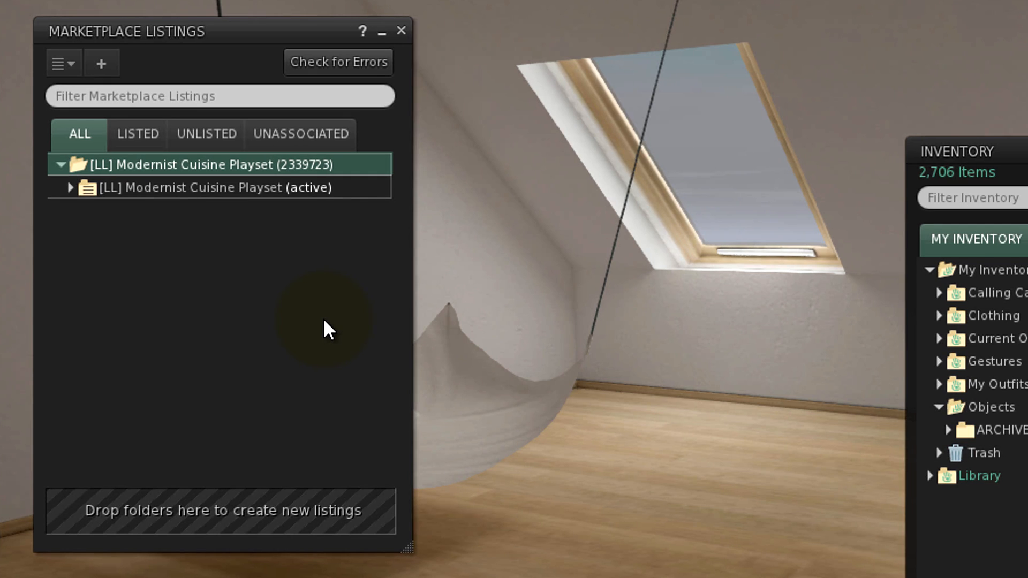
# Step: Edit the listing, appending 'marketplace' to the extended description, and submit the update
pyautogui.rightClick(197, 164)
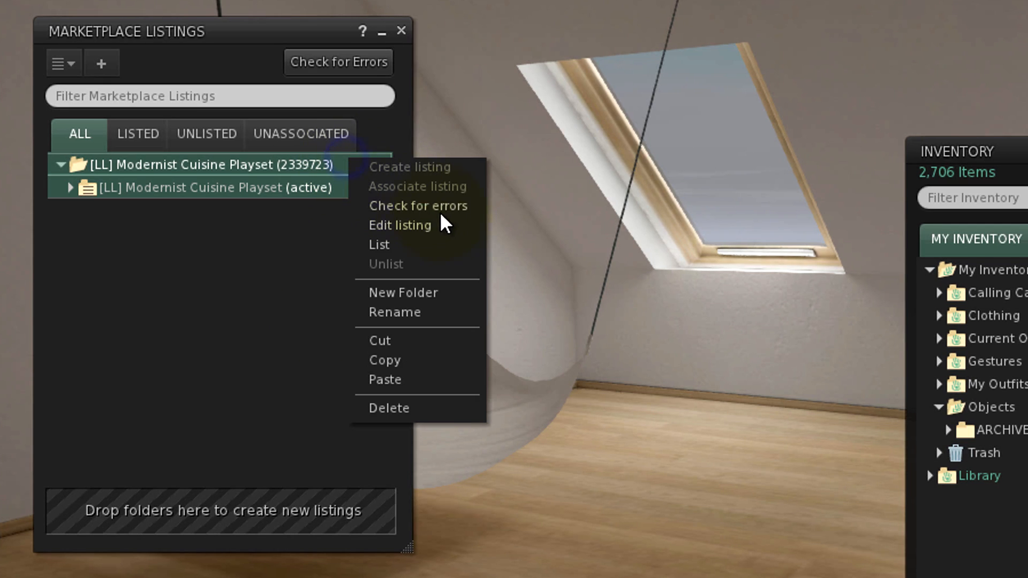
pyautogui.click(399, 225)
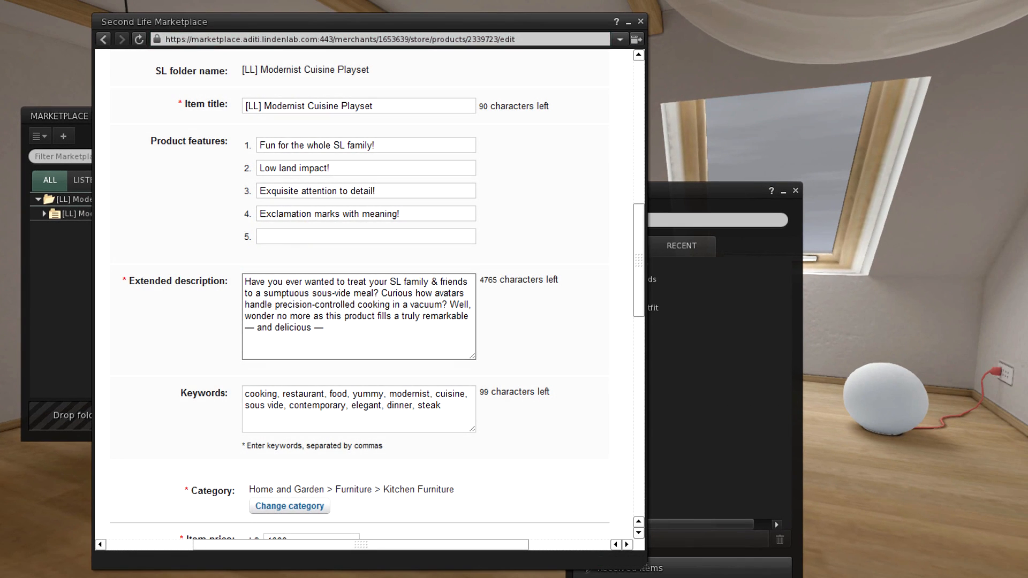
pyautogui.write('marketplace')
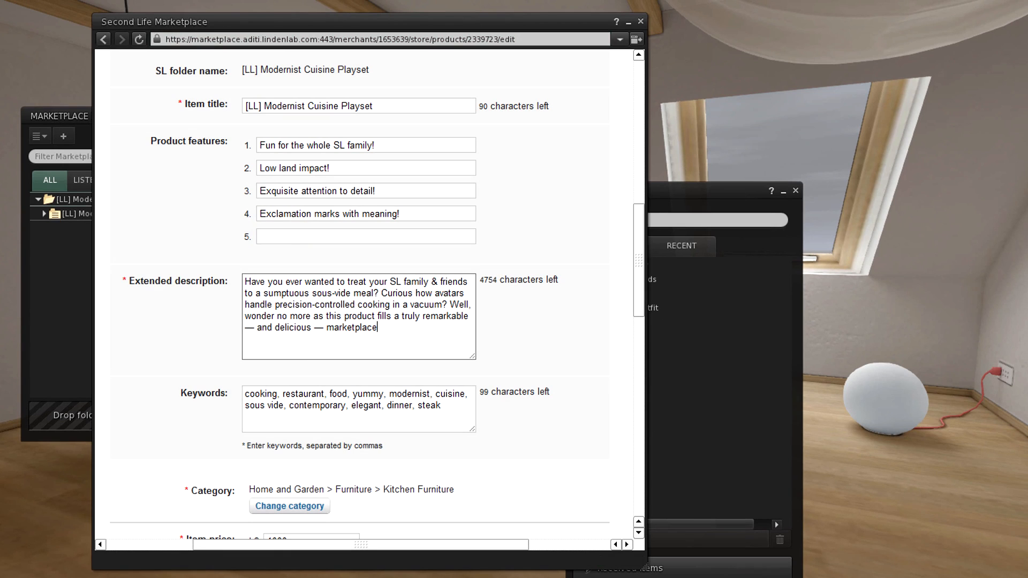
pyautogui.scroll(-3)
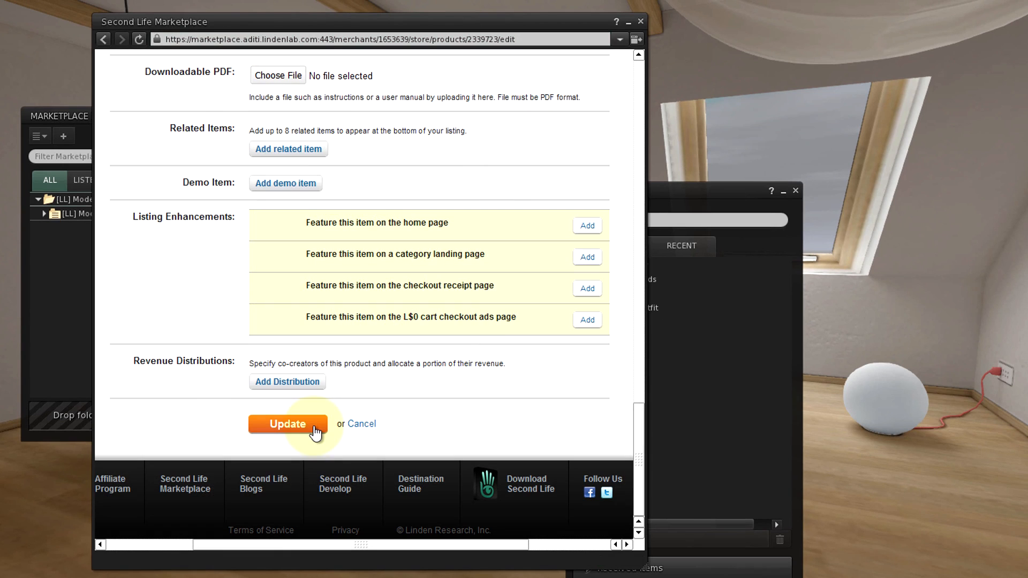
pyautogui.click(287, 424)
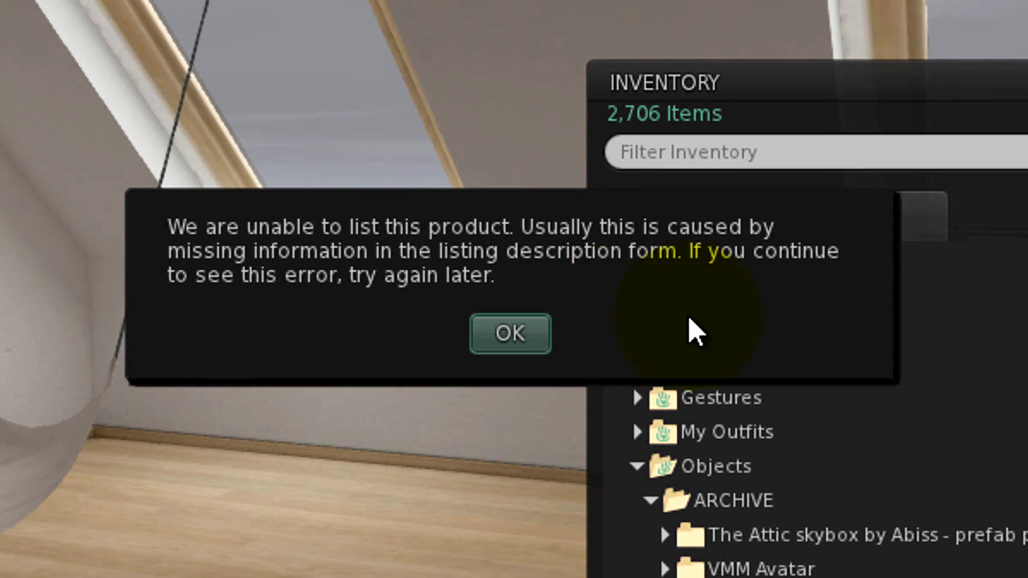
pyautogui.click(509, 334)
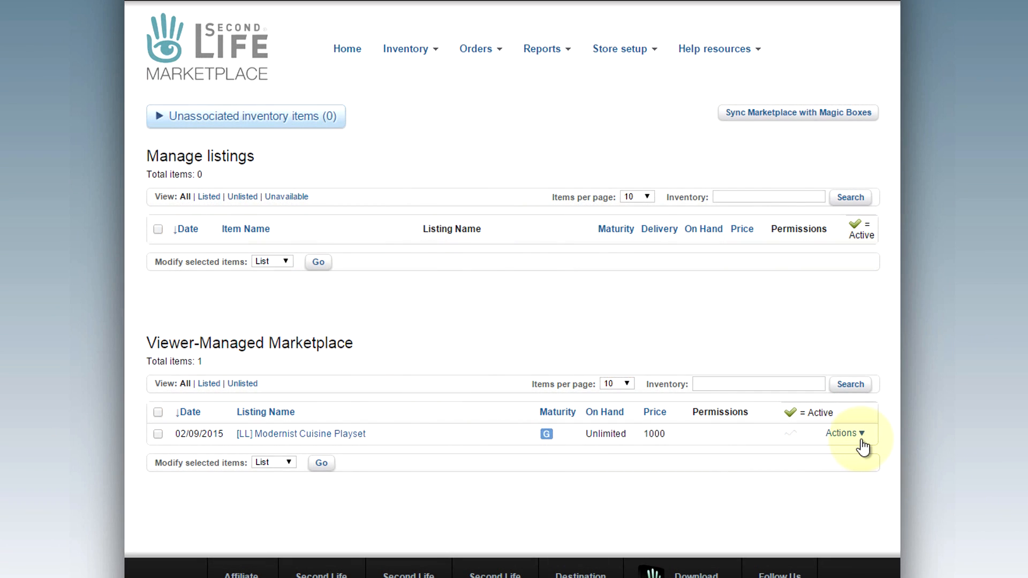
# Step: List the Modernist Cuisine Playset from its Actions menu so it becomes active on the Marketplace
pyautogui.click(842, 434)
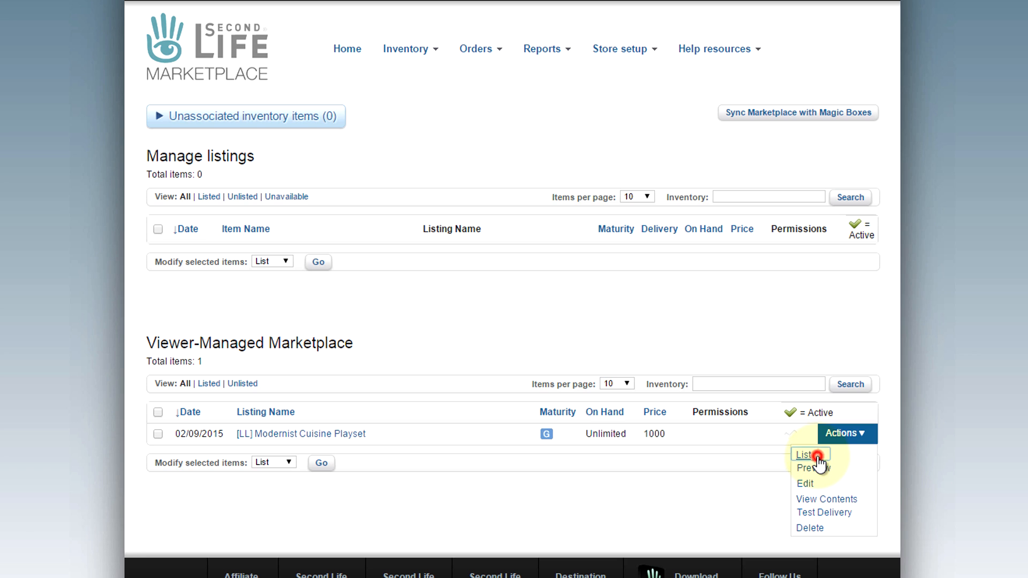
pyautogui.click(801, 454)
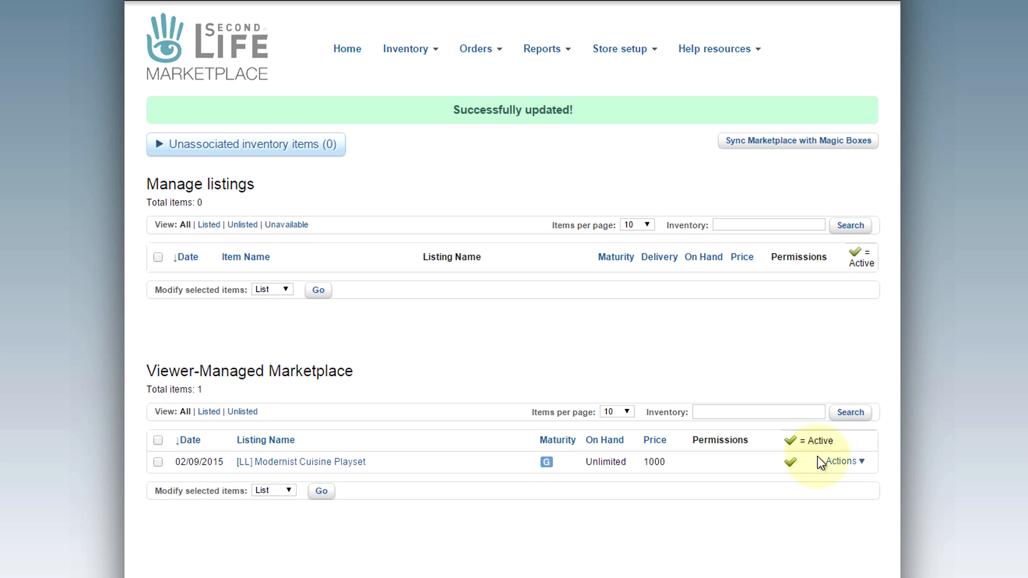